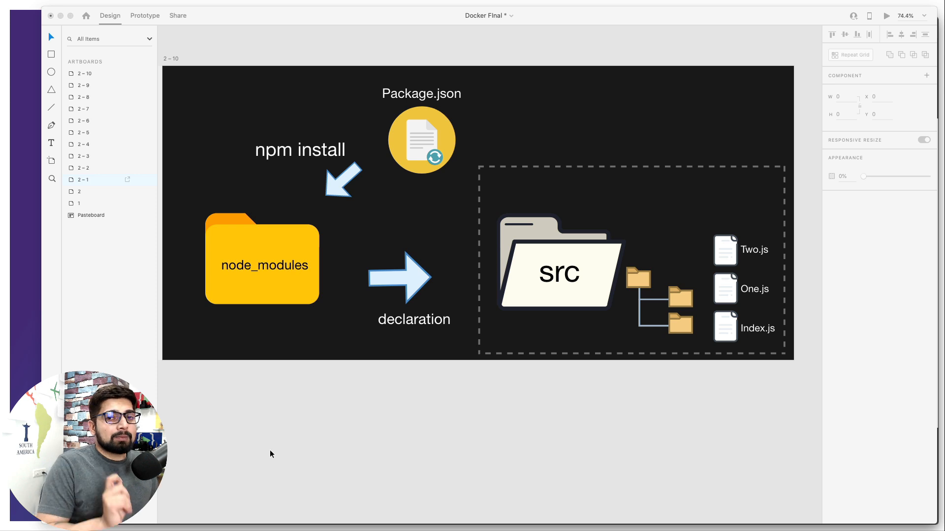
{"action": "mouse_move", "coordinate": [312, 443]}
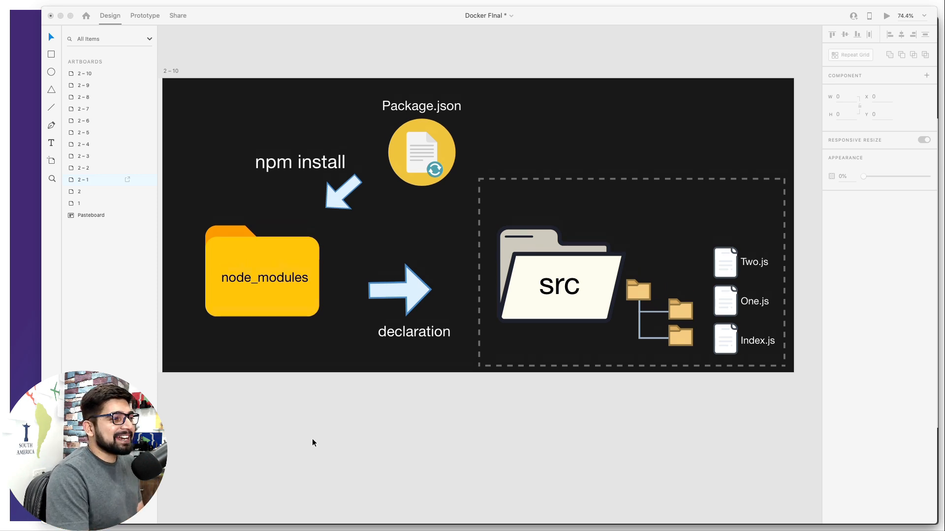
{"action": "mouse_move", "coordinate": [318, 441]}
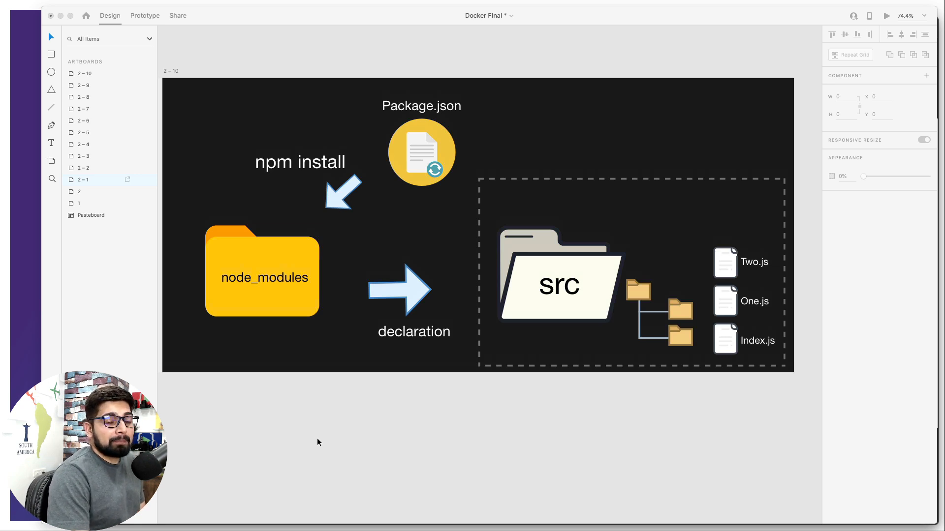
{"action": "mouse_move", "coordinate": [425, 191]}
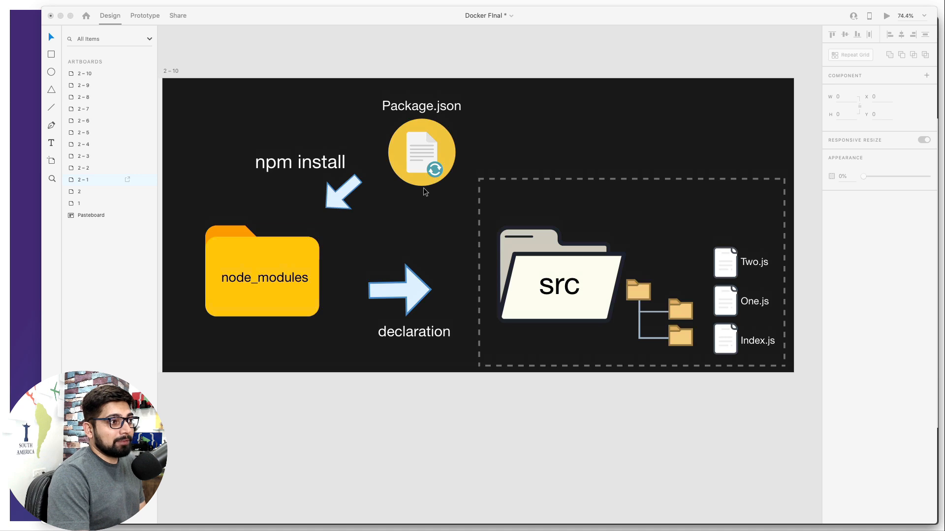
Switch to Google Chrome and navigate to the nodejs.org site.
{"action": "left_click", "coordinate": [421, 151]}
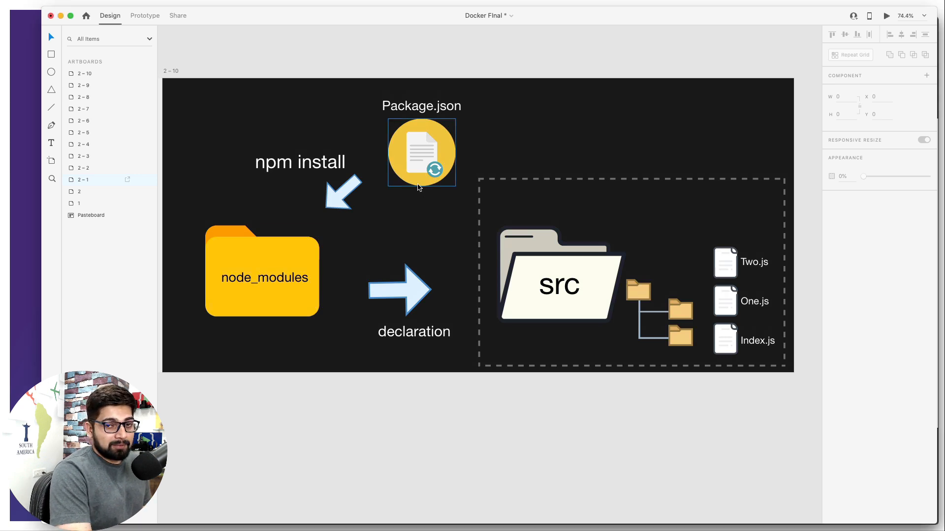
{"action": "left_click", "coordinate": [421, 105]}
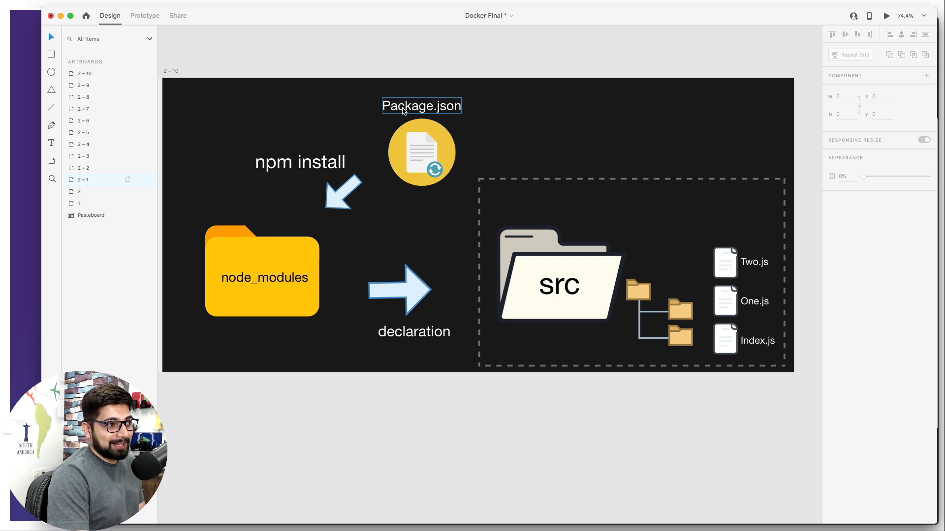
{"action": "left_click", "coordinate": [261, 271]}
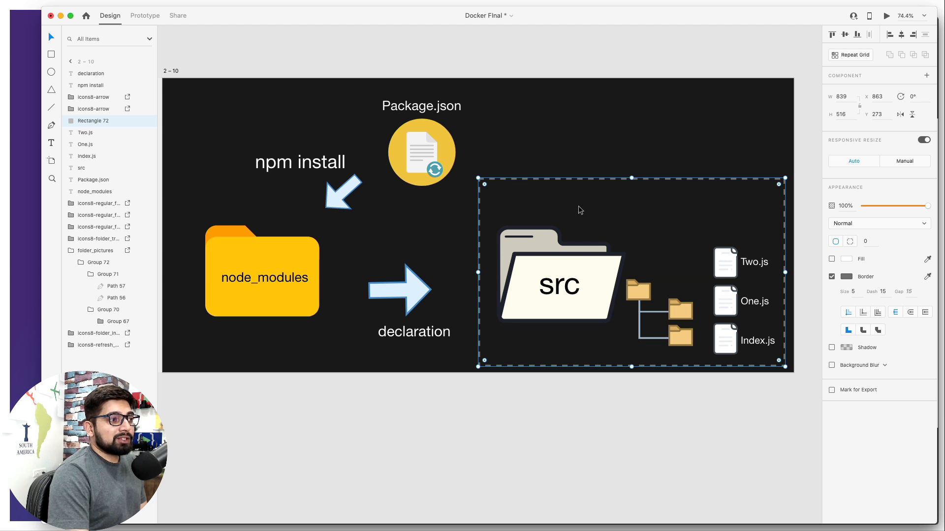
{"action": "mouse_move", "coordinate": [561, 215]}
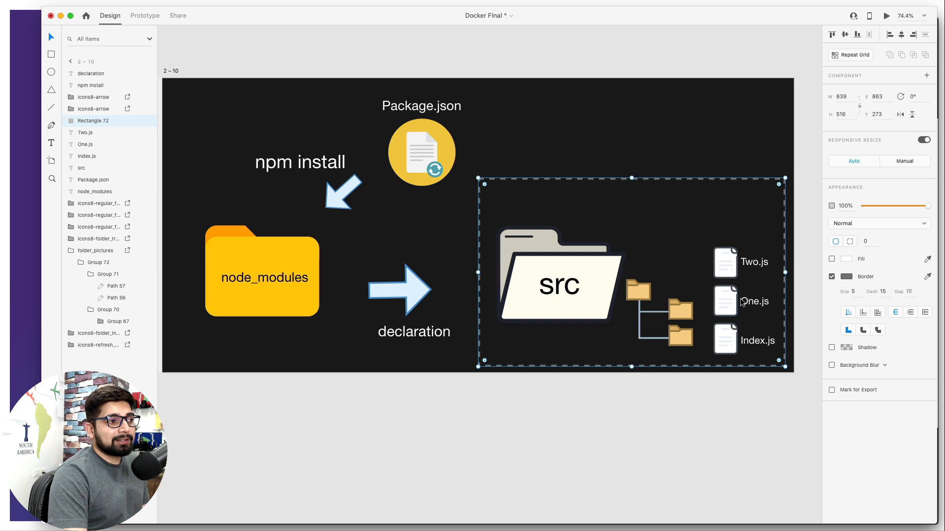
{"action": "mouse_move", "coordinate": [758, 329]}
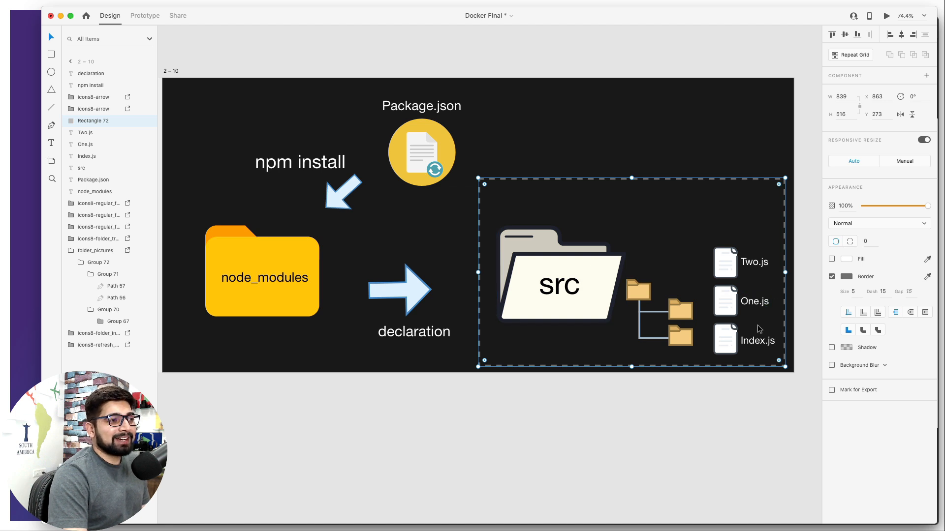
{"action": "mouse_move", "coordinate": [757, 273]}
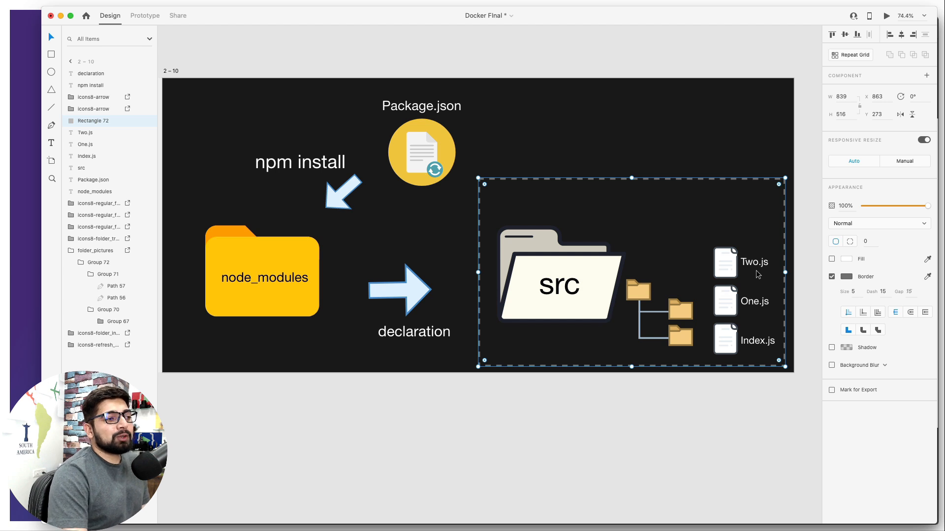
{"action": "double_click", "coordinate": [755, 341]}
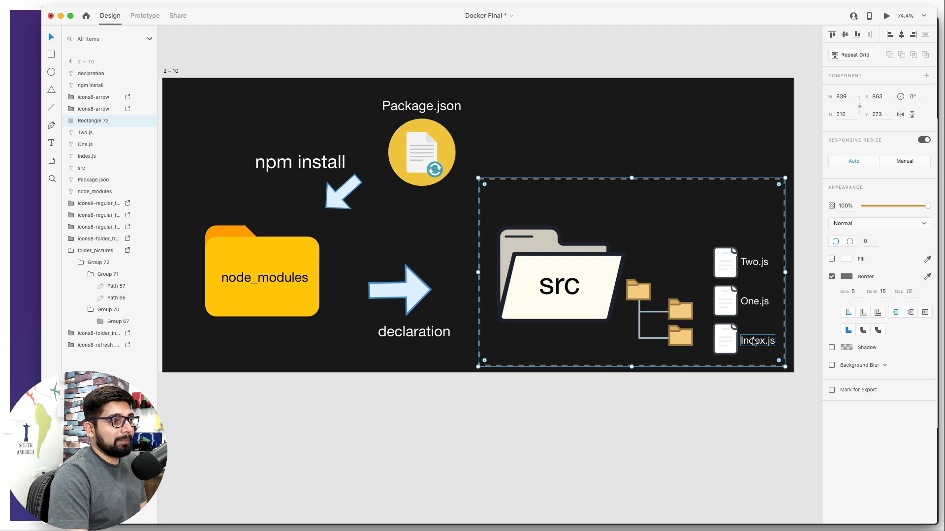
{"action": "left_click", "coordinate": [584, 425]}
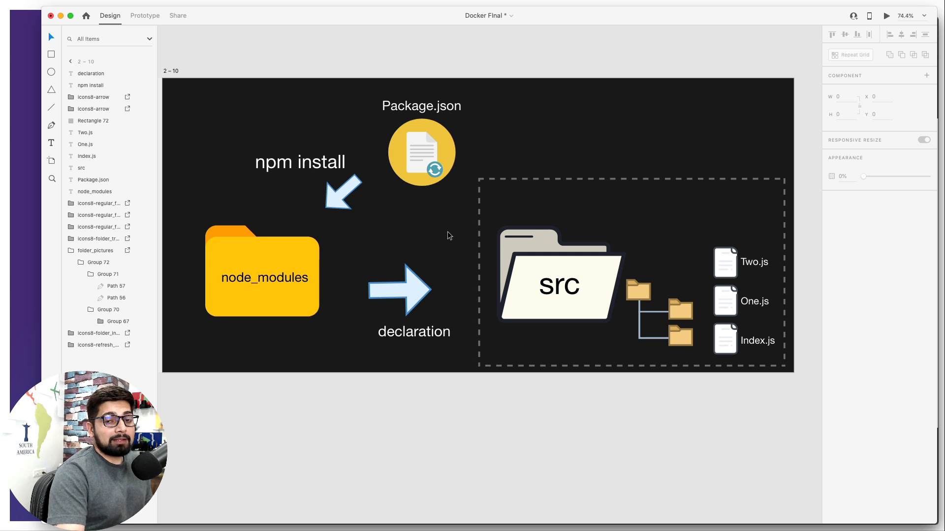
{"action": "mouse_move", "coordinate": [428, 210]}
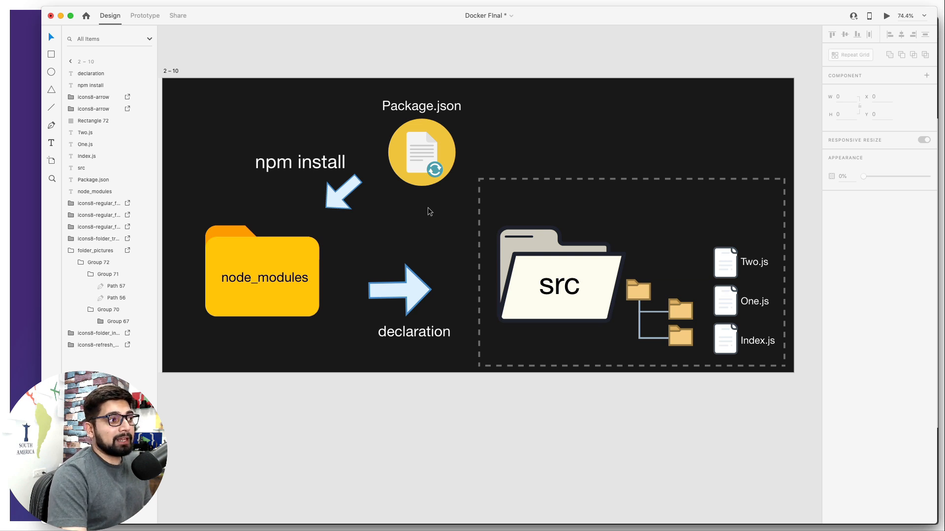
Show the Node.js macOS download page with its LTS and Current buttons, then return to Adobe XD.
{"action": "left_click", "coordinate": [421, 150]}
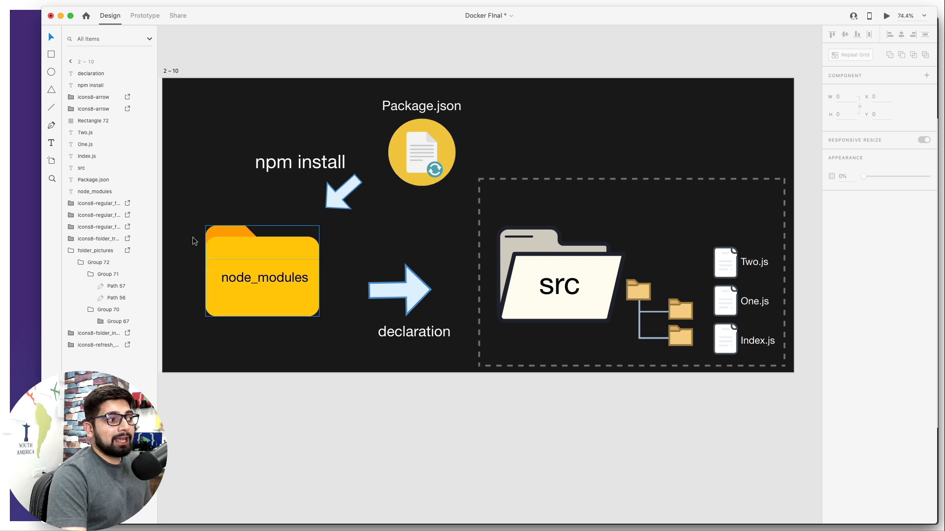
{"action": "left_click", "coordinate": [261, 272]}
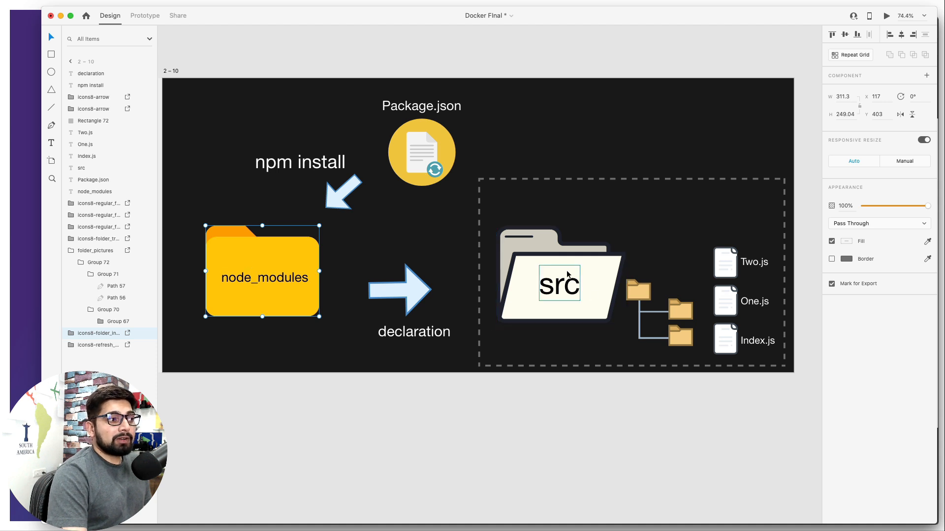
{"action": "left_click", "coordinate": [757, 341]}
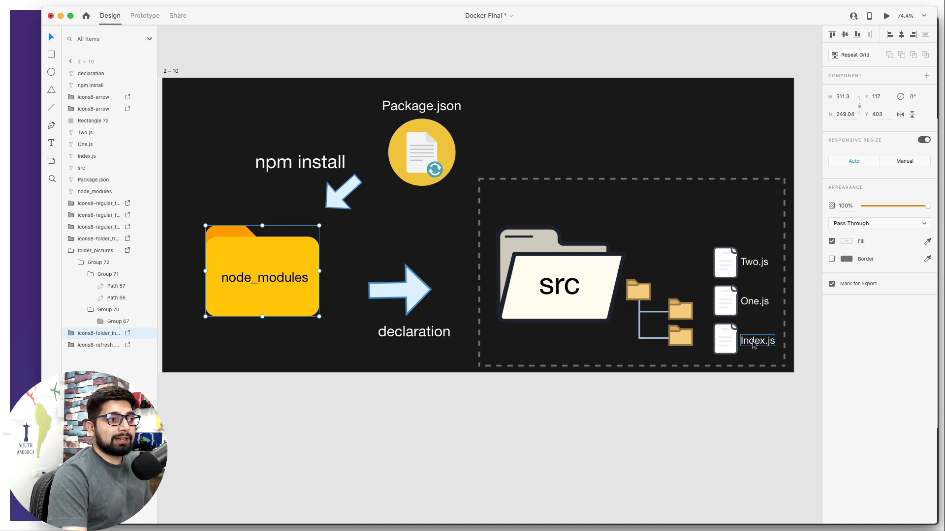
{"action": "left_click", "coordinate": [559, 274]}
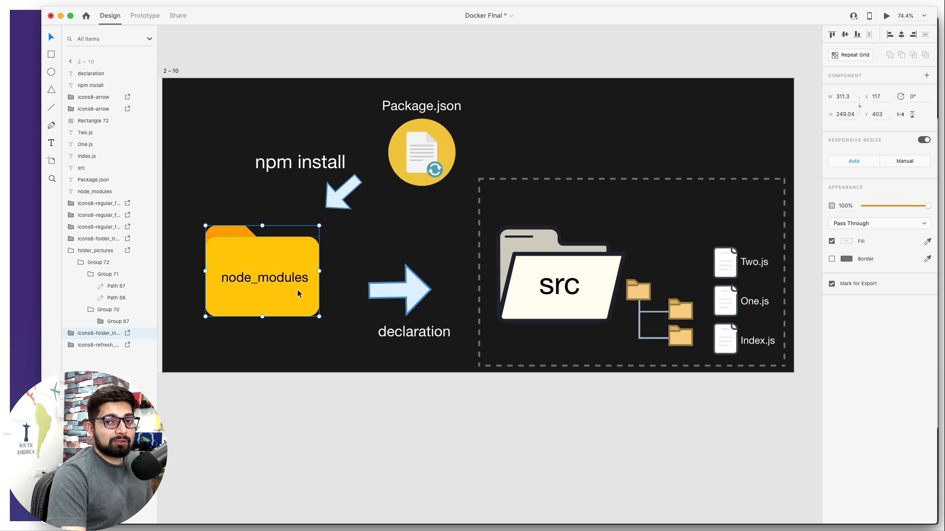
{"action": "left_click", "coordinate": [559, 286]}
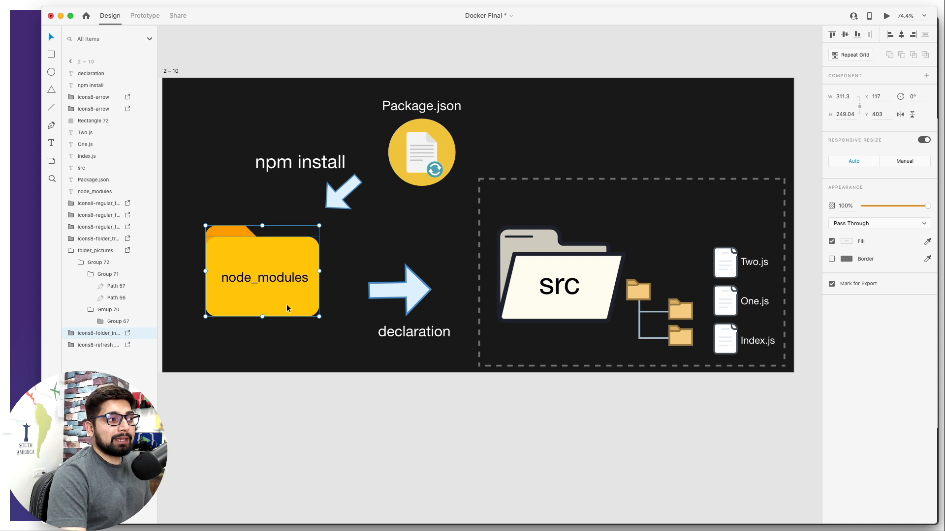
{"action": "mouse_move", "coordinate": [388, 185]}
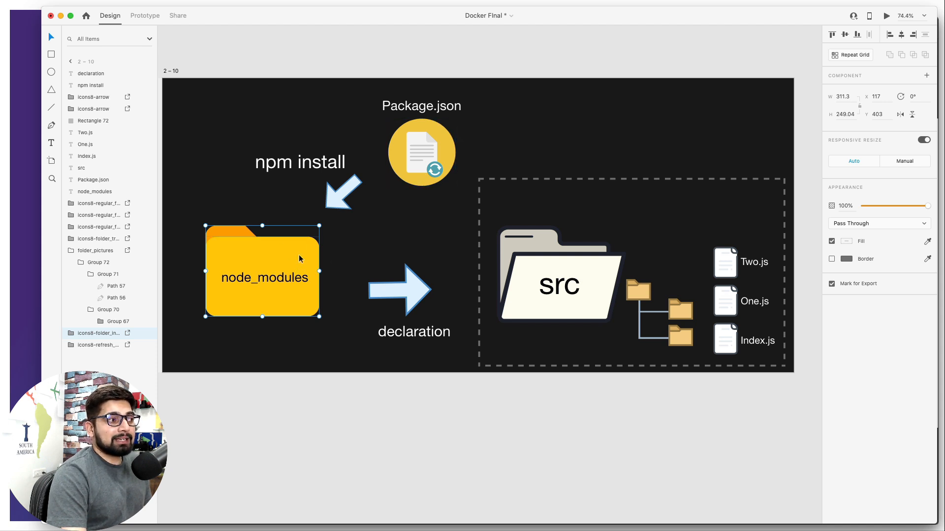
{"action": "double_click", "coordinate": [264, 277]}
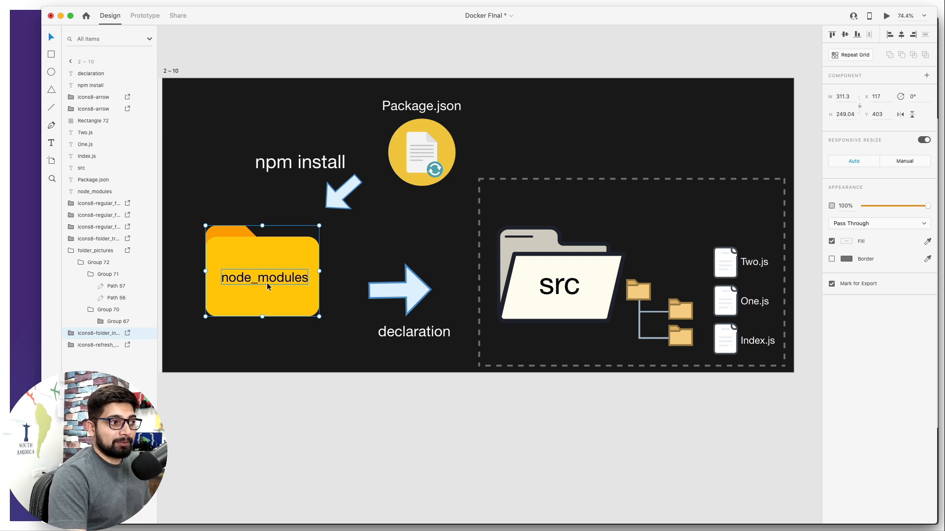
{"action": "left_click", "coordinate": [301, 161]}
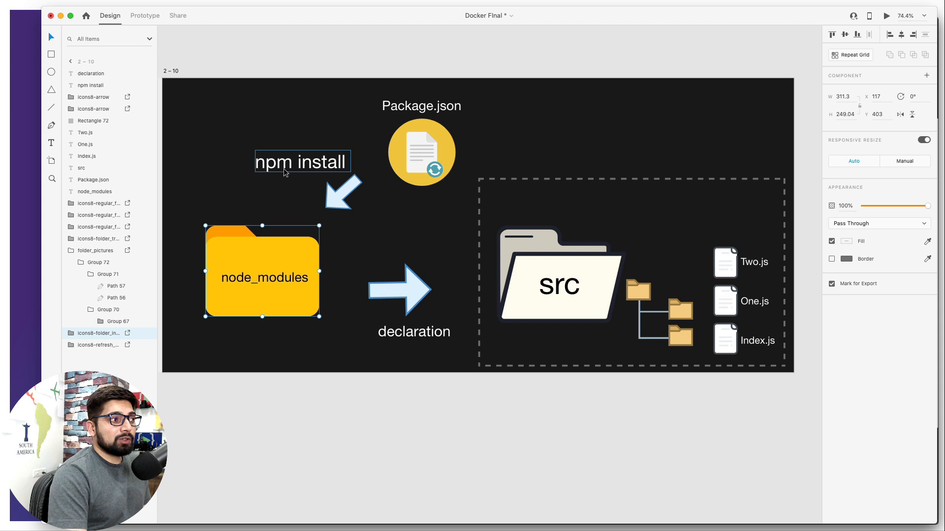
{"action": "mouse_move", "coordinate": [313, 170]}
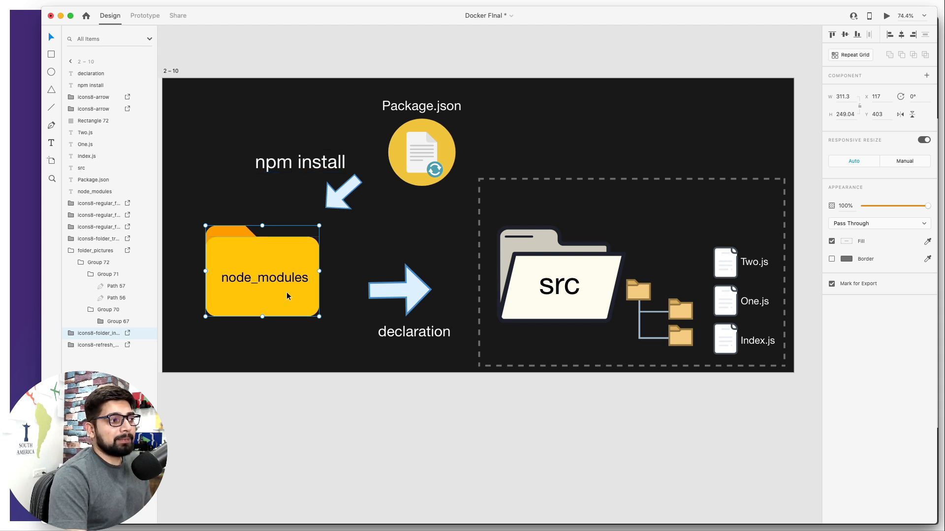
{"action": "mouse_move", "coordinate": [310, 291]}
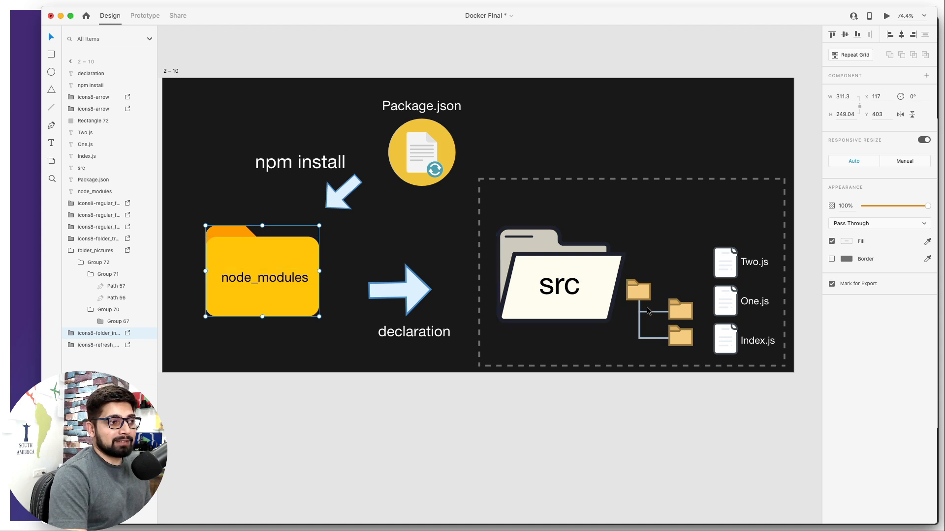
{"action": "mouse_move", "coordinate": [660, 329]}
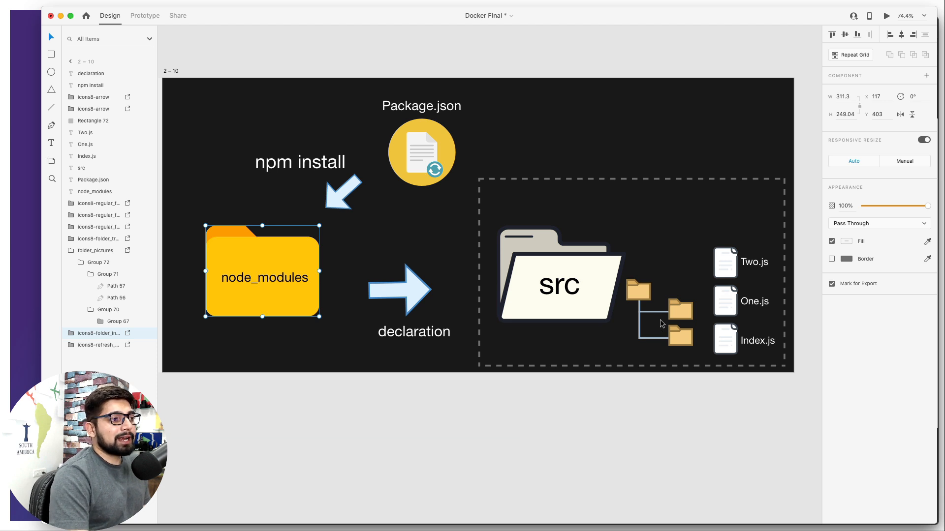
{"action": "left_click", "coordinate": [755, 301]}
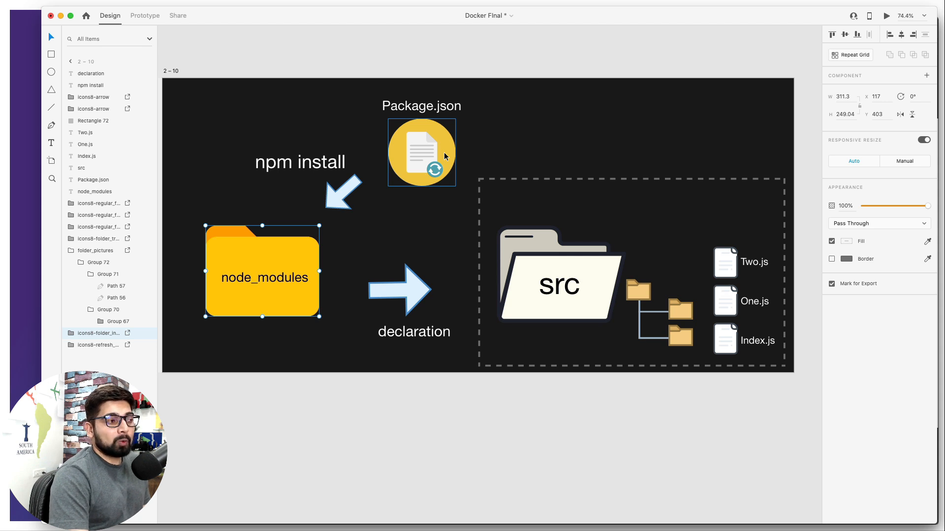
{"action": "left_click", "coordinate": [433, 437]}
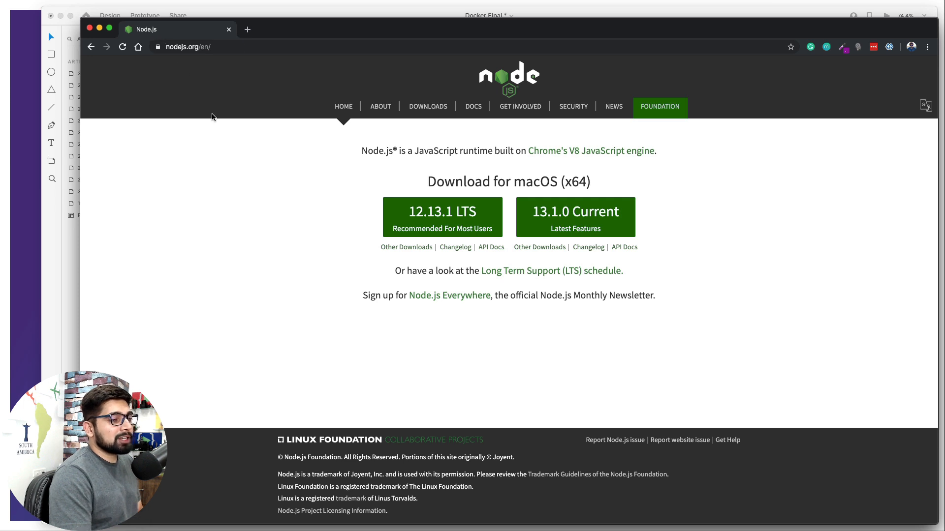
{"action": "mouse_move", "coordinate": [448, 227]}
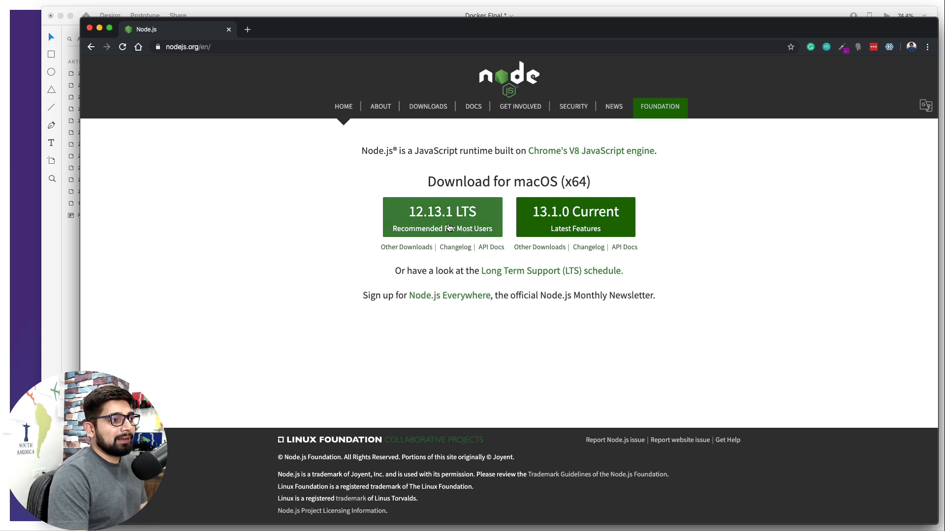
{"action": "mouse_move", "coordinate": [298, 219]}
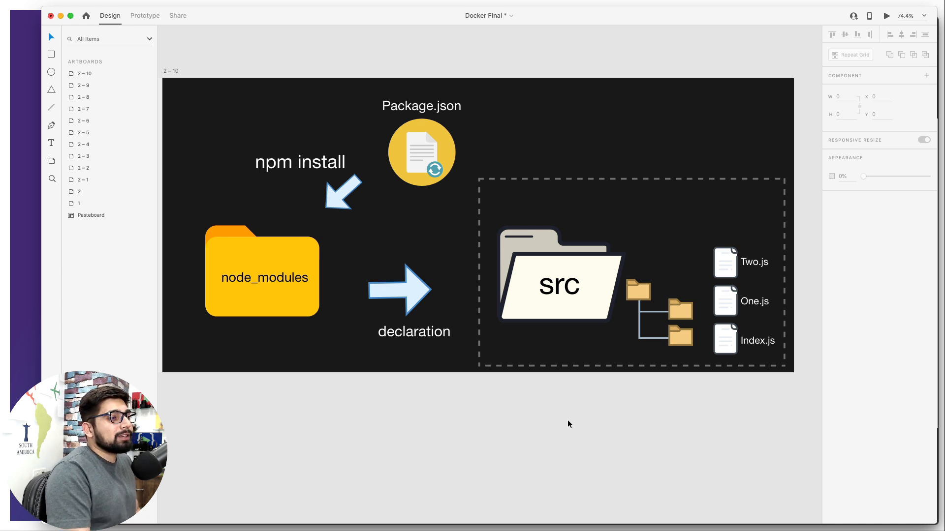
{"action": "left_click", "coordinate": [39, 13]}
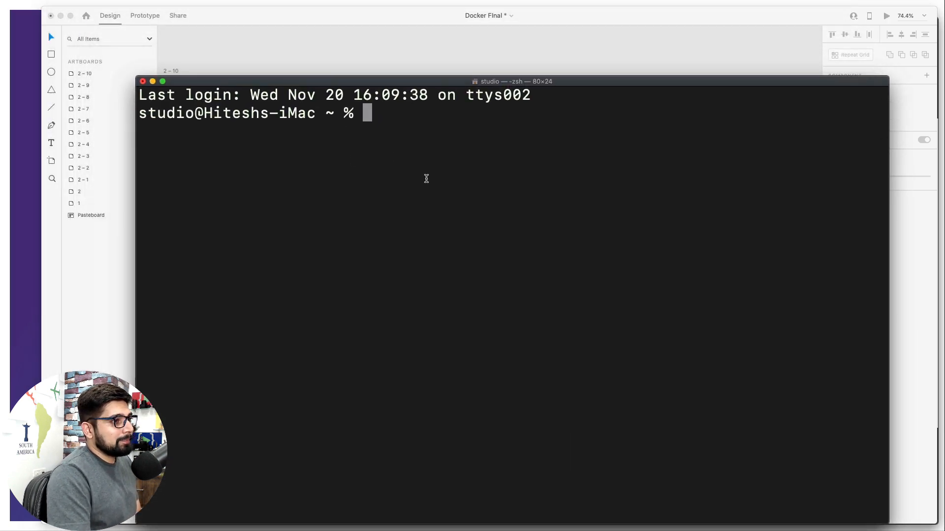
Change to the Desktop, create a mynode folder with mkdir, and cd into it.
{"action": "type", "text": "cd Desktop/"}
{"action": "type", "text": "mk"}
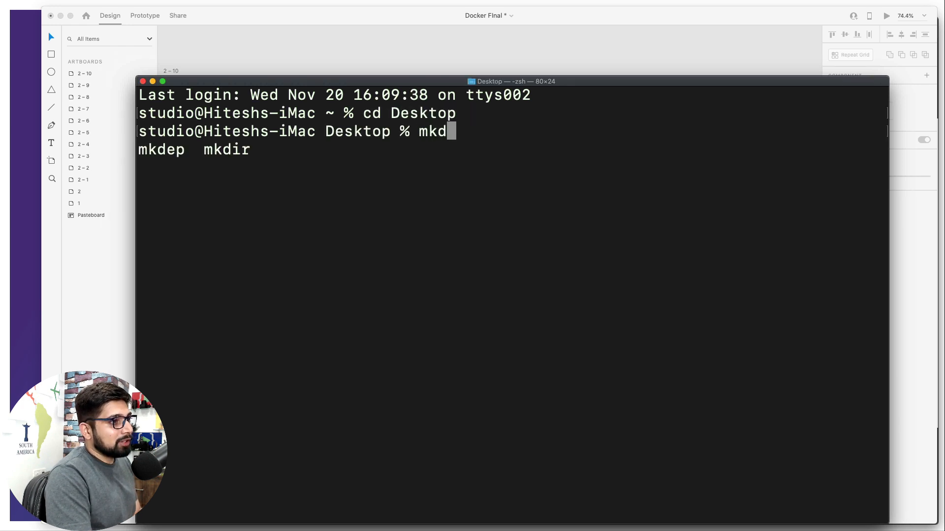
{"action": "type", "text": "d"}
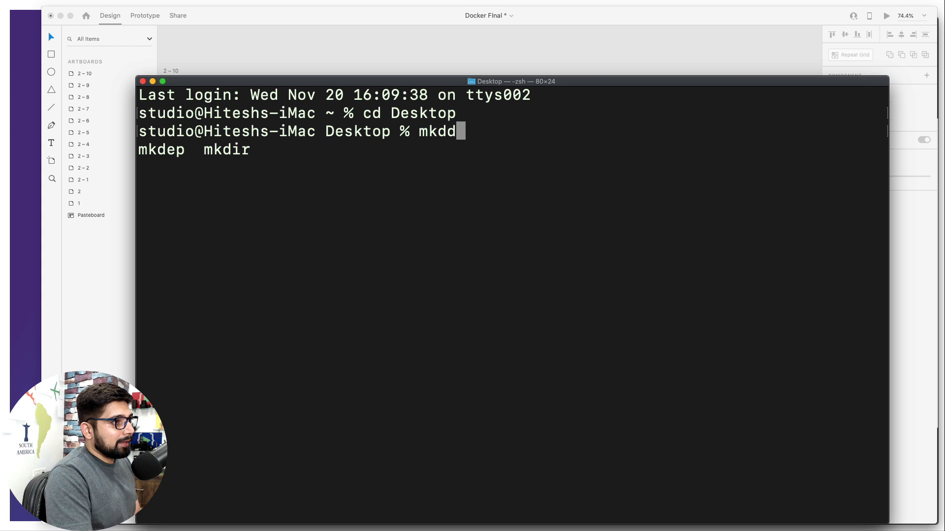
{"action": "key", "text": "Tab"}
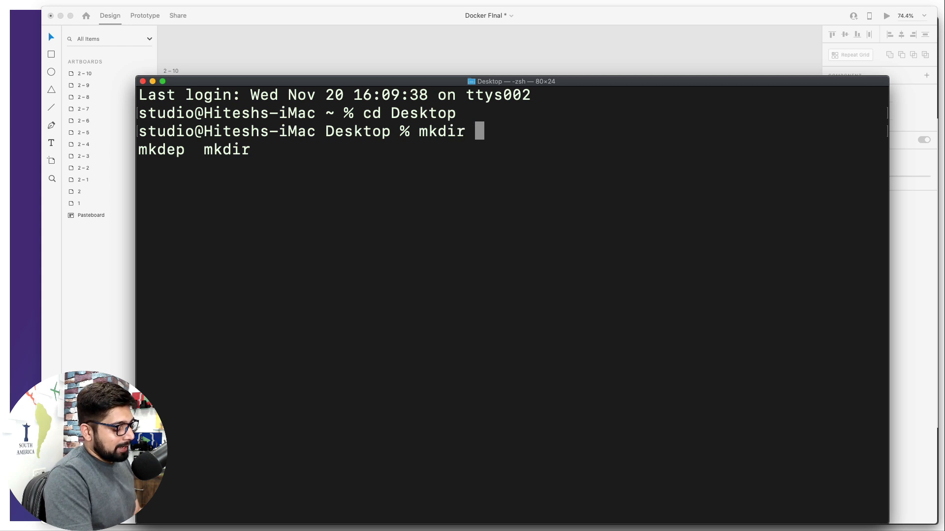
{"action": "type", "text": "my"}
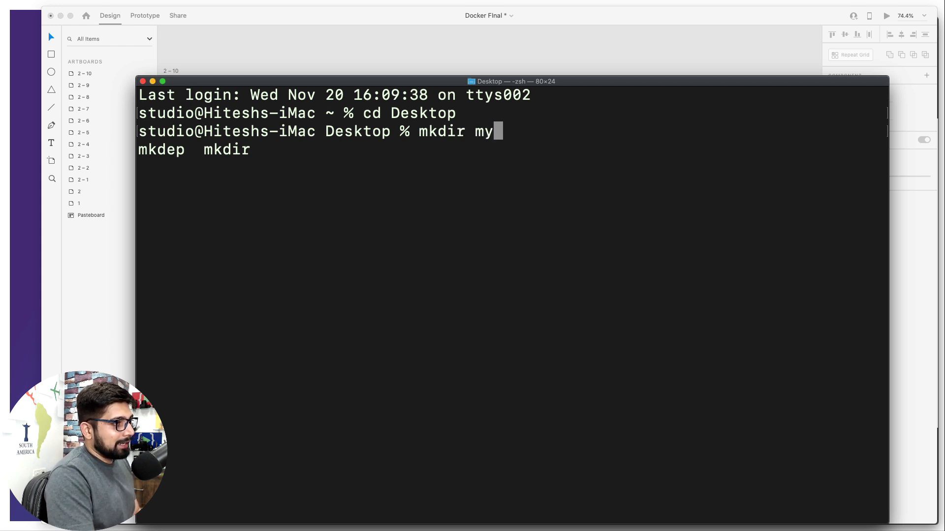
{"action": "type", "text": "node"}
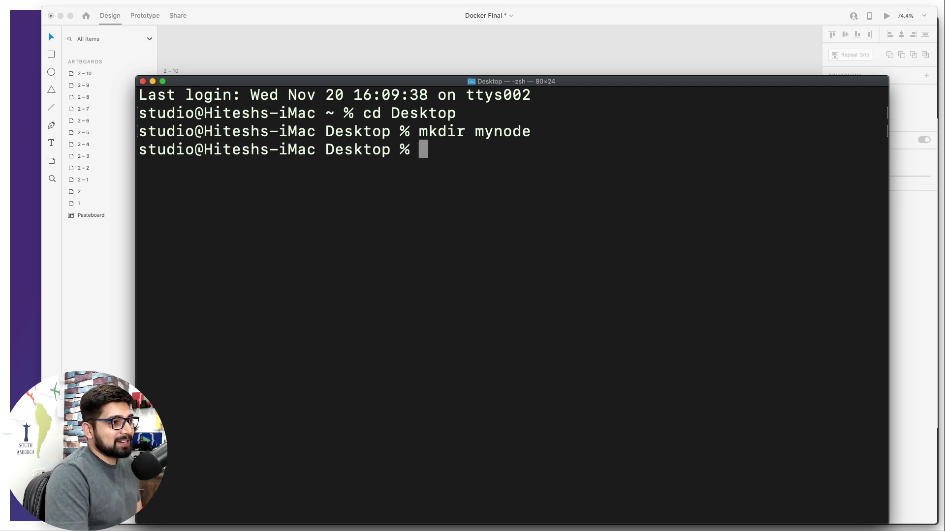
{"action": "type", "text": "cd n"}
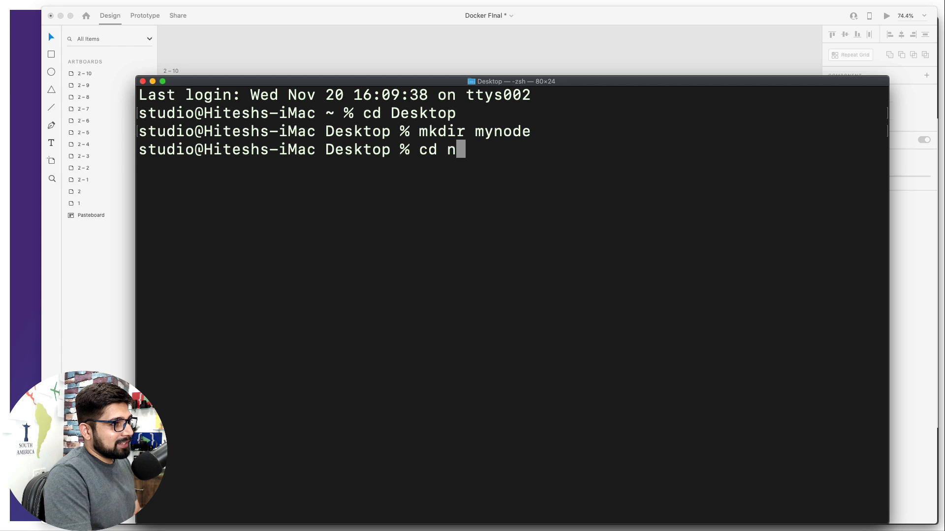
{"action": "type", "text": "ynode"}
{"action": "type", "text": "ls"}
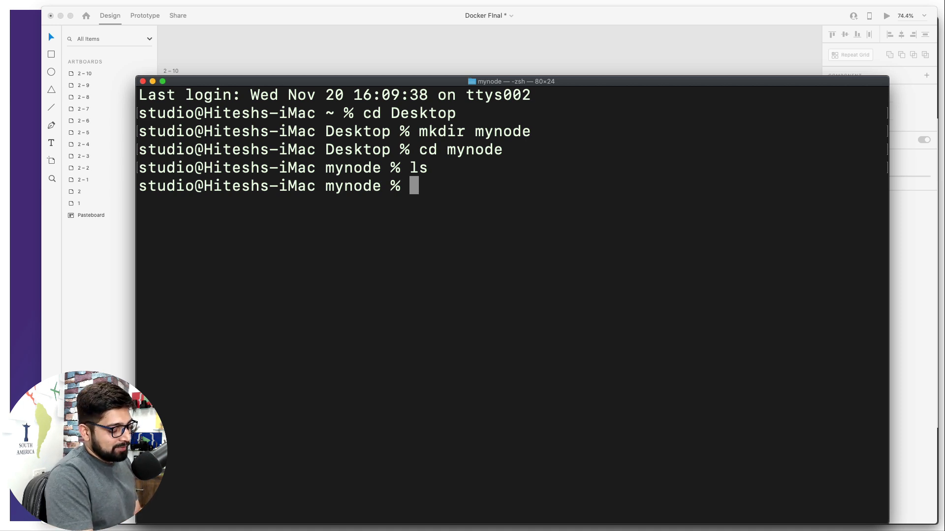
Run node -v to confirm Node v10.15.3 and begin an npm version check.
{"action": "type", "text": "node -v"}
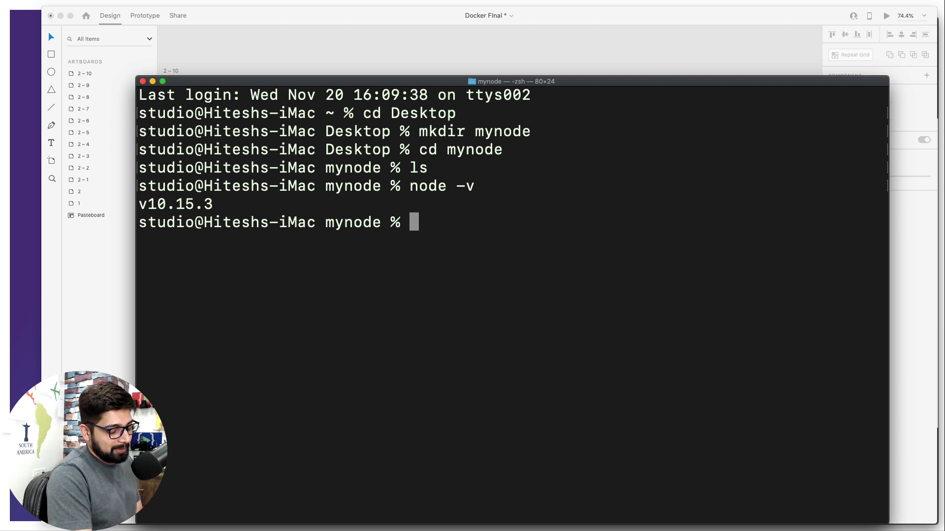
{"action": "type", "text": "n"}
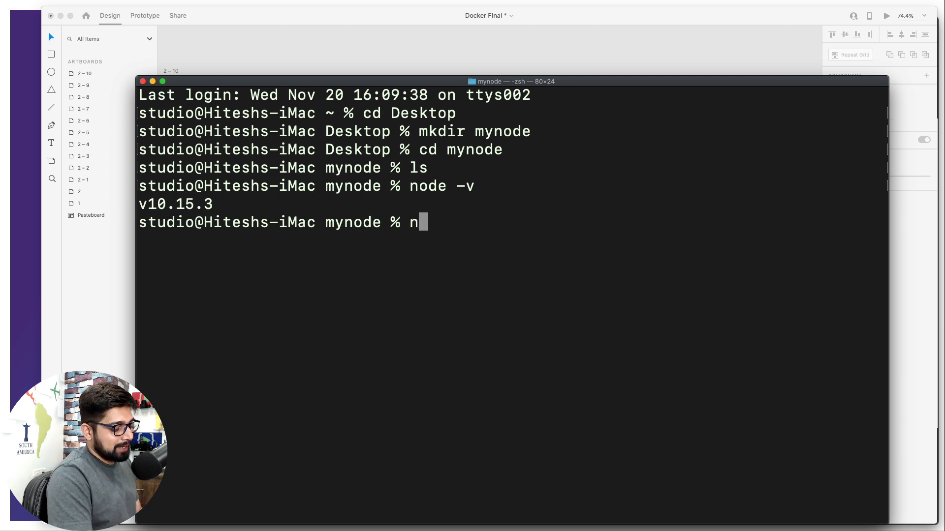
{"action": "type", "text": "pm -"}
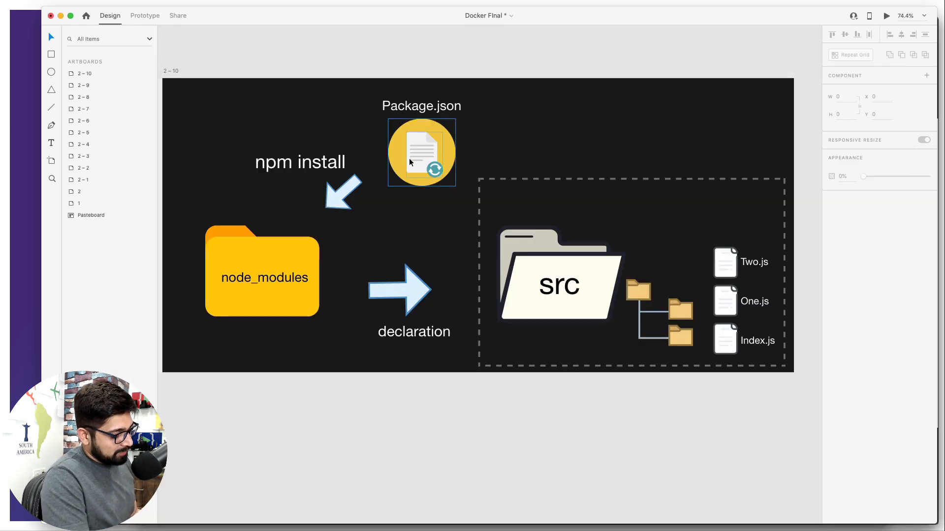
{"action": "mouse_move", "coordinate": [423, 154]}
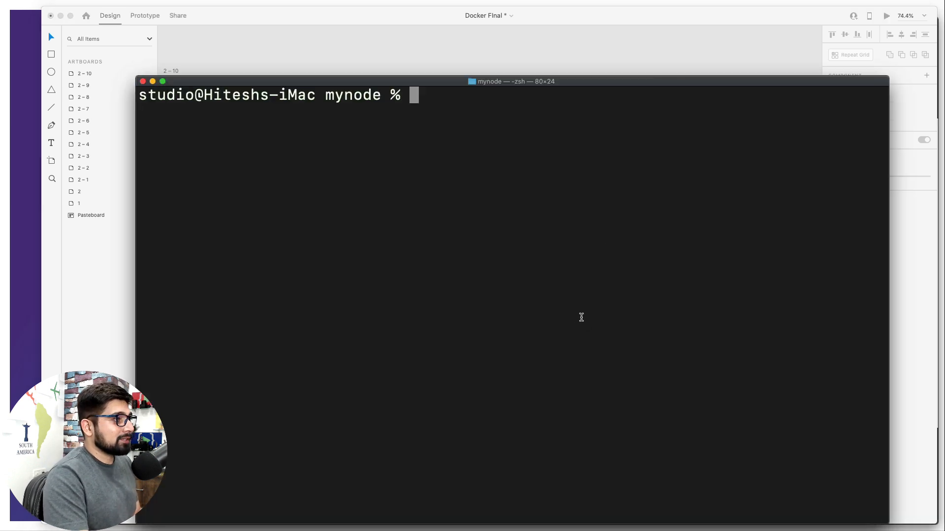
{"action": "mouse_move", "coordinate": [554, 191]}
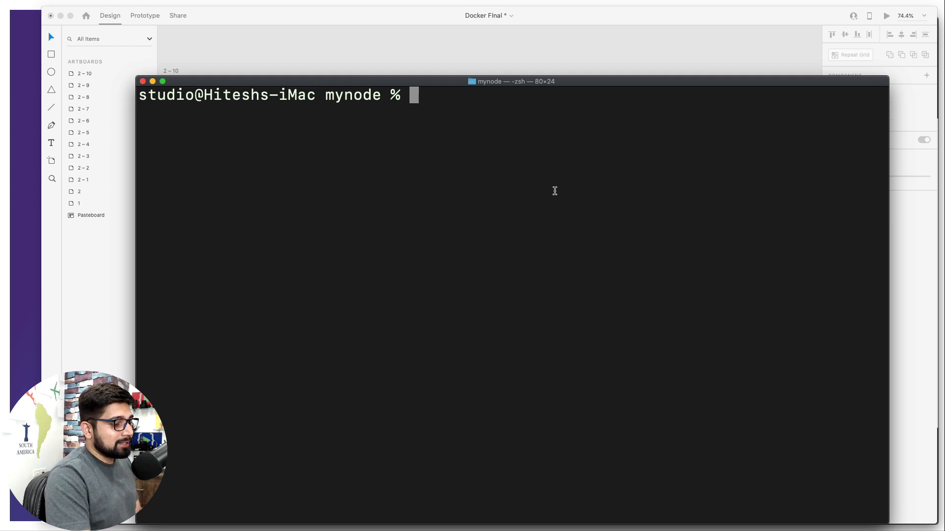
Run npm init -y to generate package.json, then open mynode in VS Code with code.
{"action": "type", "text": "npm"}
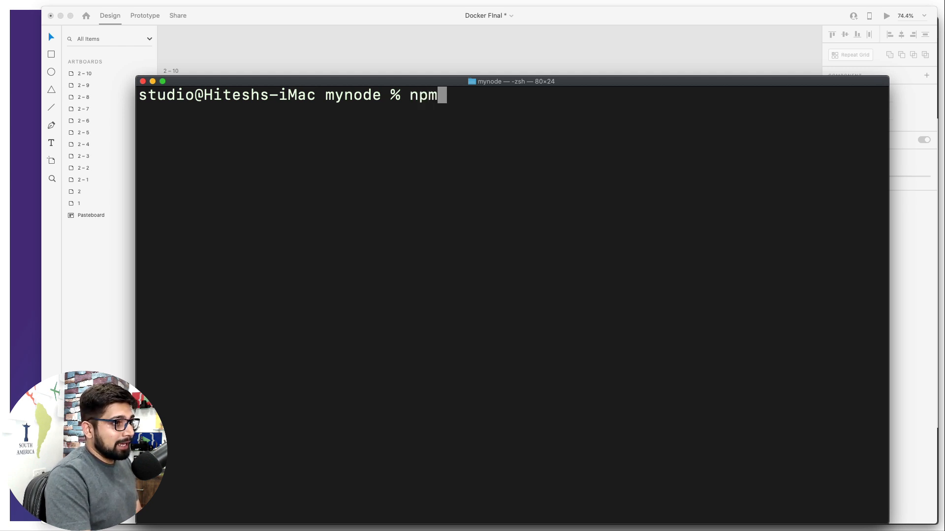
{"action": "type", "text": "ini"}
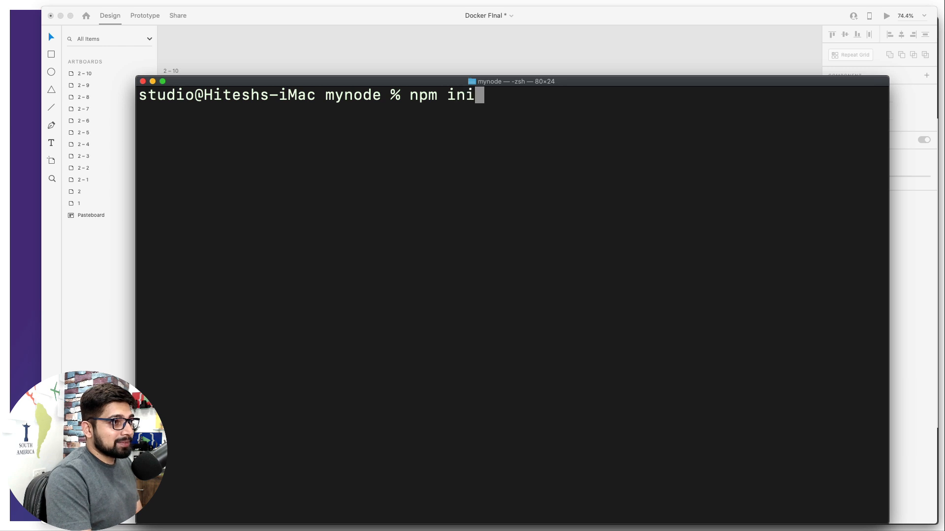
{"action": "type", "text": "t"}
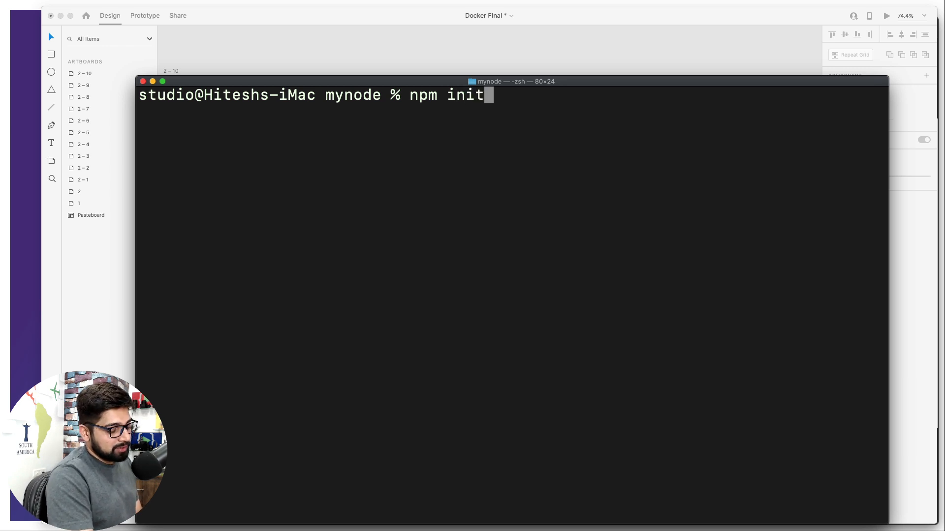
{"action": "type", "text": "-y"}
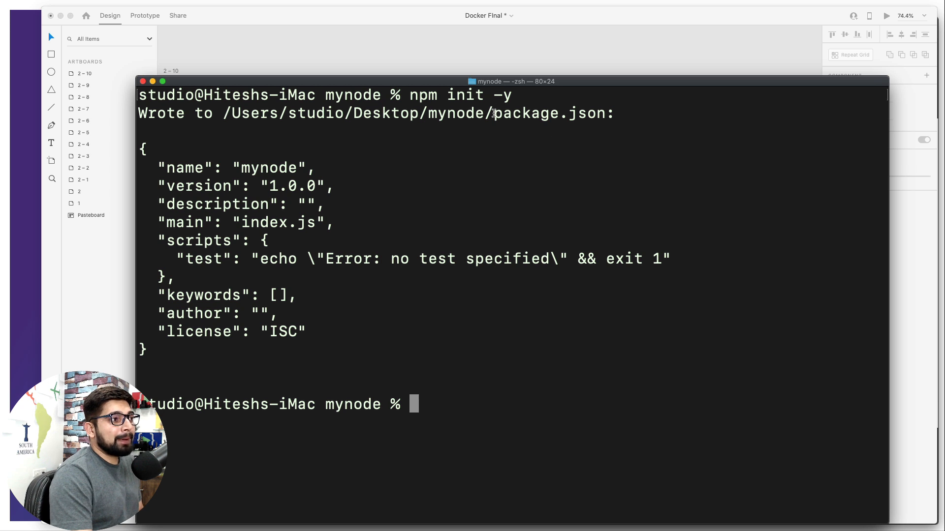
{"action": "double_click", "coordinate": [549, 112]}
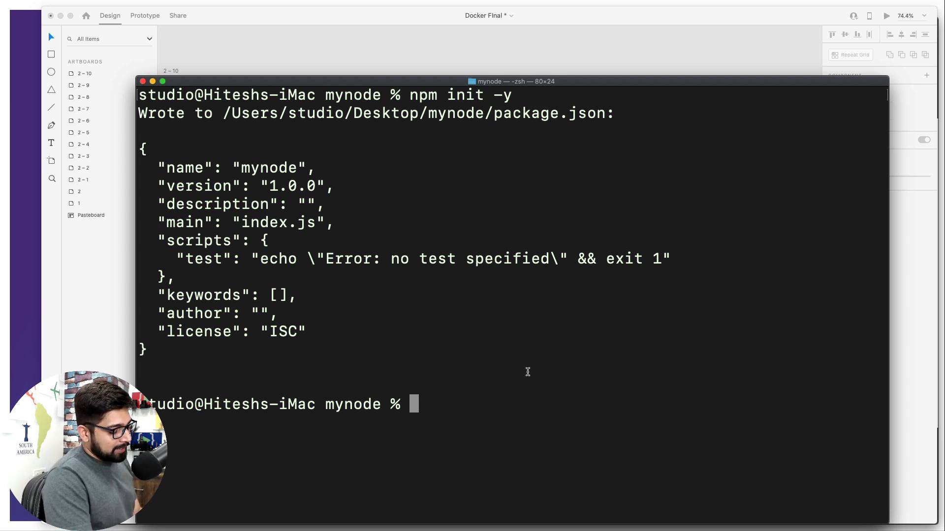
{"action": "type", "text": "code ."}
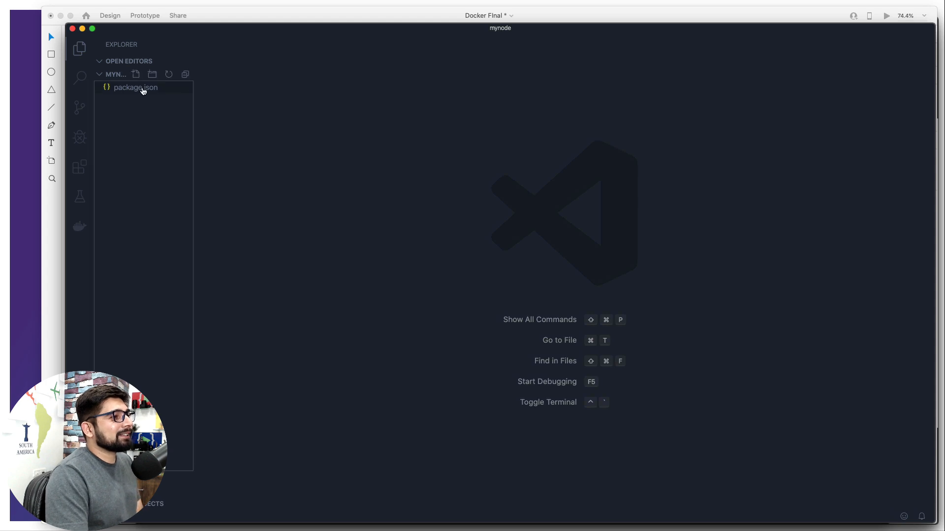
Open package.json from the Explorer to view its default name, version, main and scripts fields.
{"action": "left_click", "coordinate": [135, 87]}
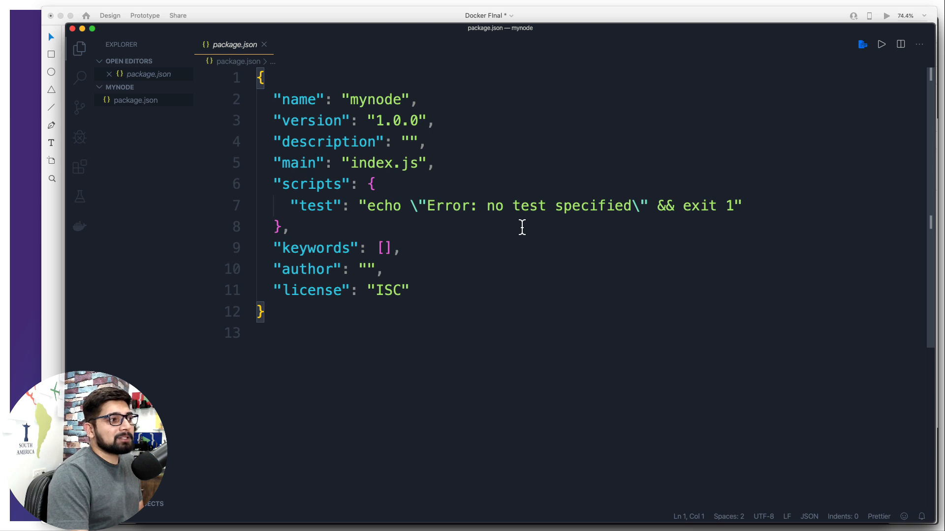
{"action": "mouse_move", "coordinate": [403, 175]}
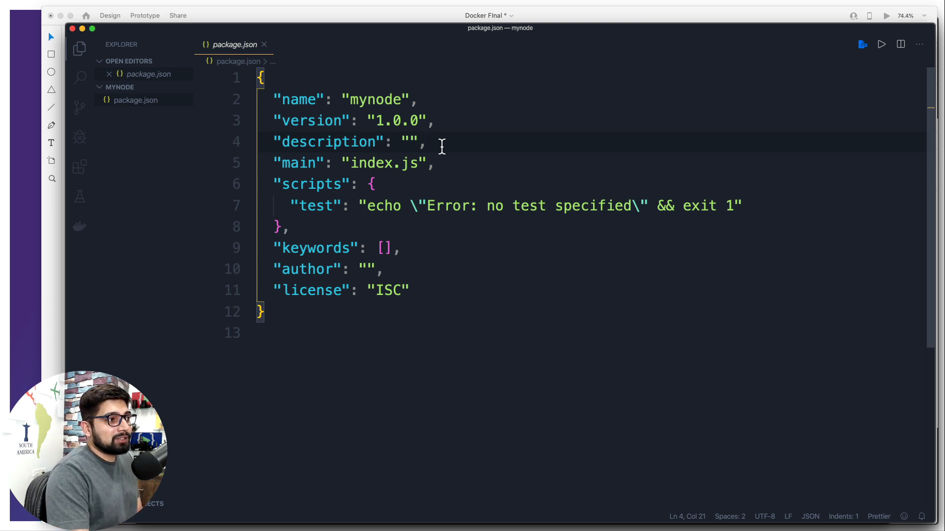
{"action": "mouse_move", "coordinate": [328, 142]}
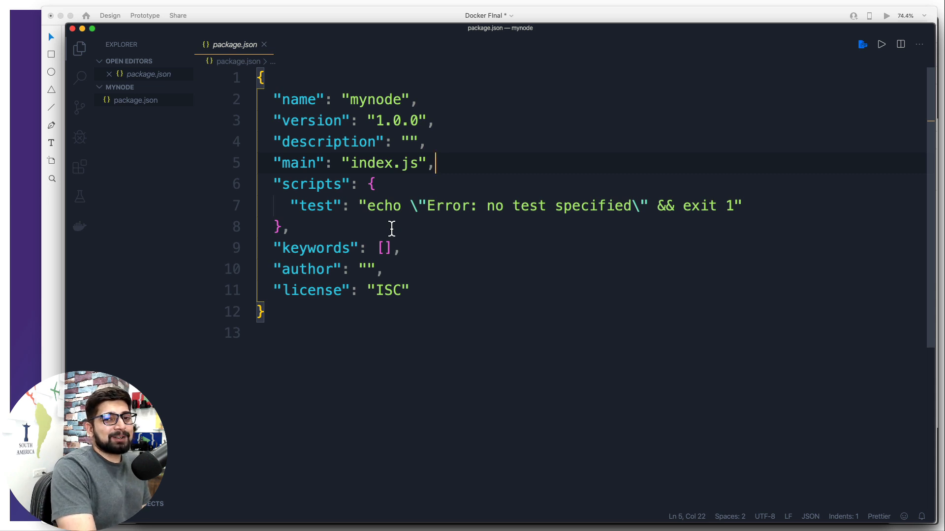
Rename the test script to start and replace its command with node index.js.
{"action": "double_click", "coordinate": [315, 206]}
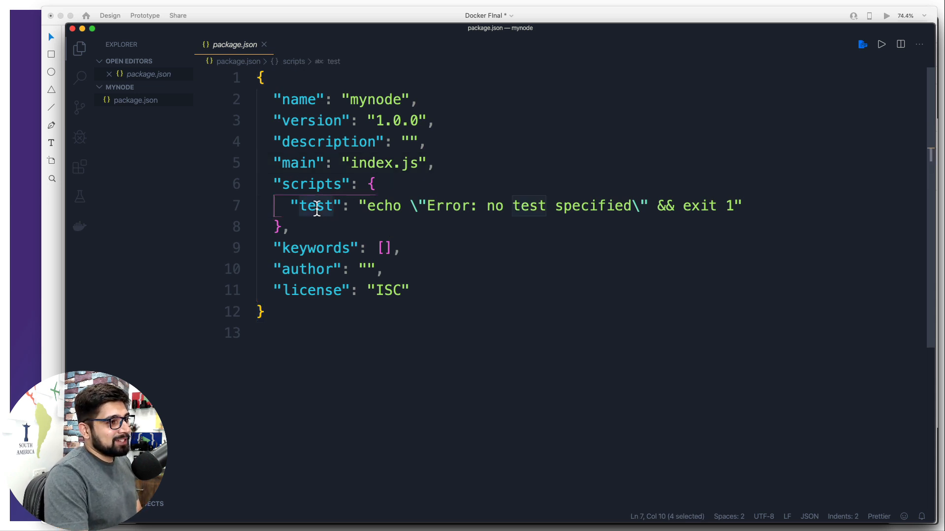
{"action": "type", "text": "s"}
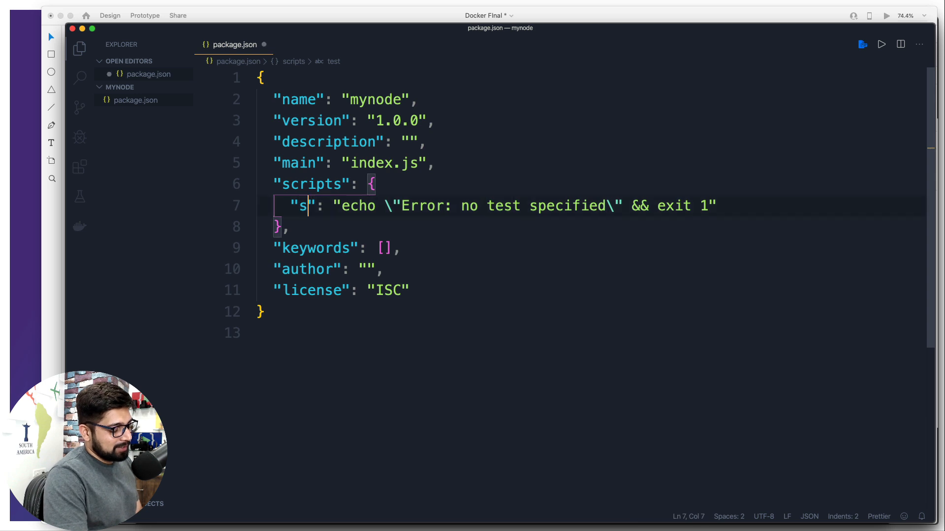
{"action": "type", "text": "tart"}
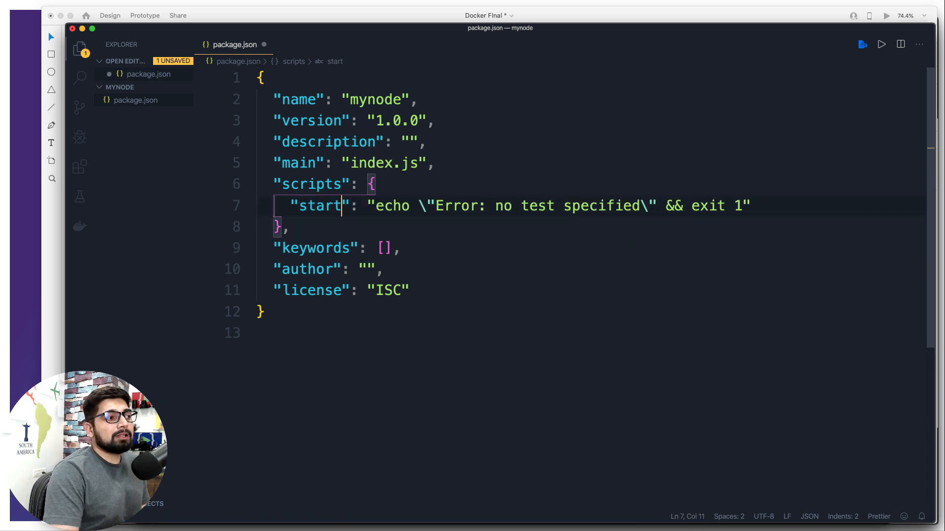
{"action": "mouse_move", "coordinate": [338, 226]}
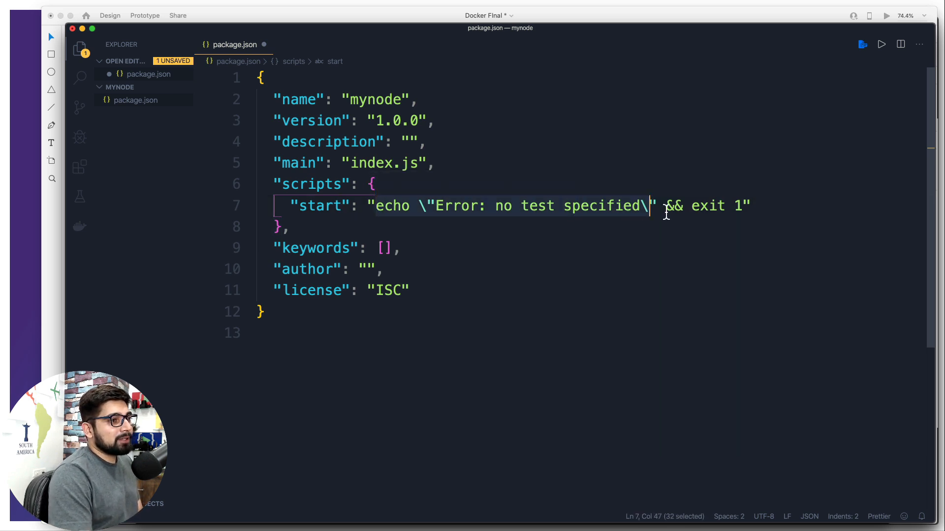
{"action": "key", "text": "Delete"}
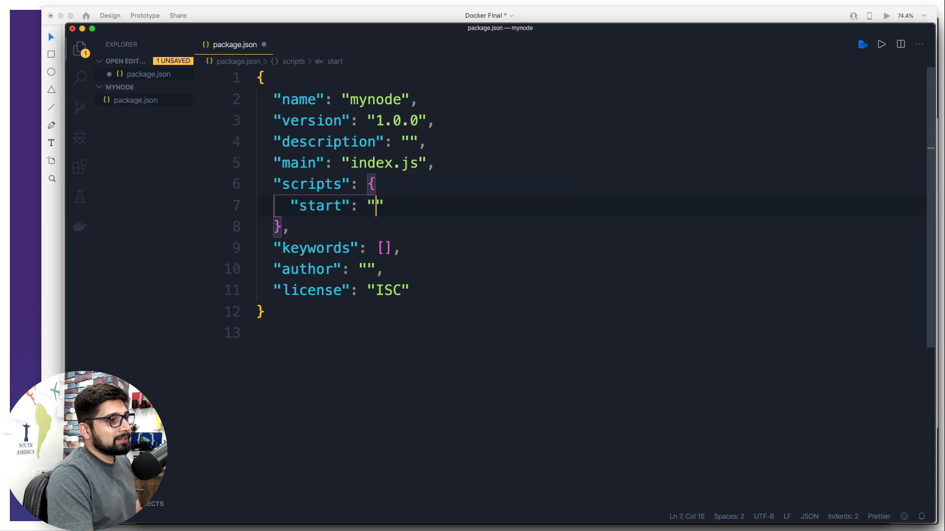
{"action": "type", "text": "node inde"}
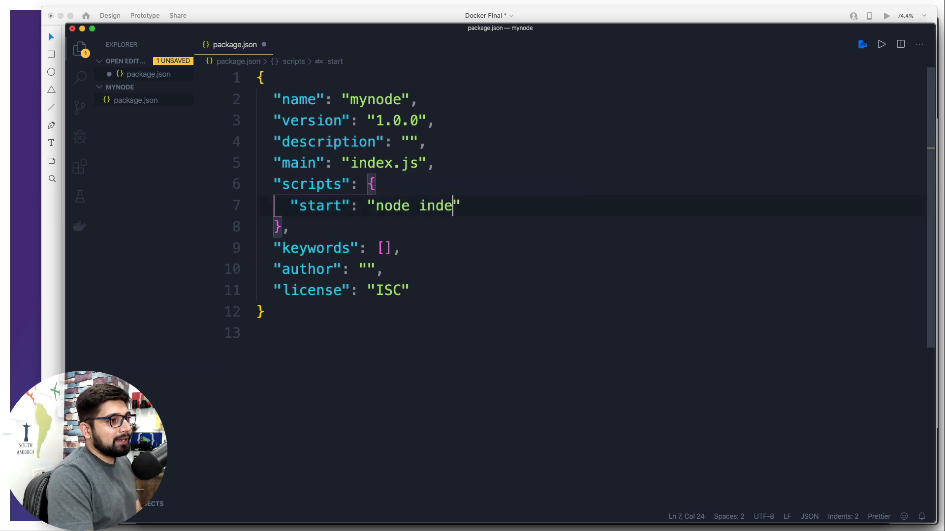
{"action": "type", "text": "x.js"}
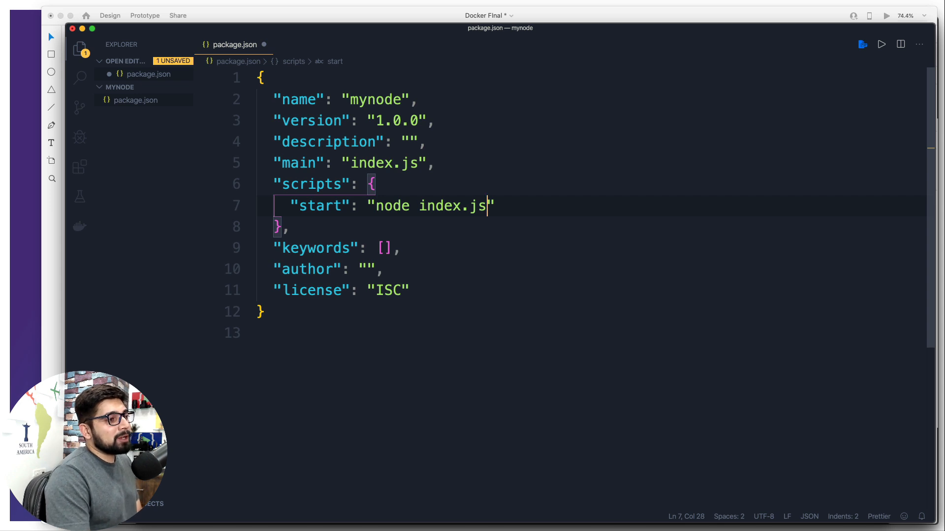
{"action": "mouse_move", "coordinate": [395, 219]}
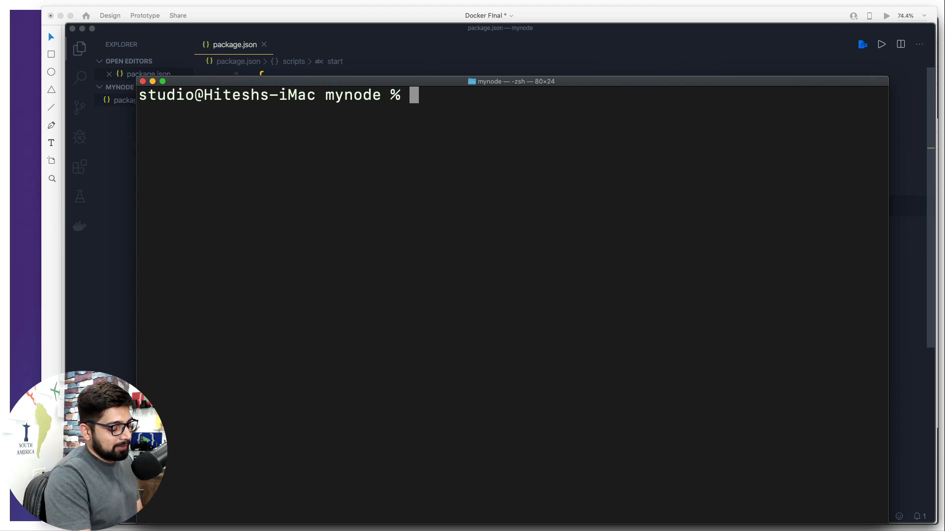
Run npm install express, adding express ^4.17.1 to package.json and creating node_modules.
{"action": "type", "text": "npm"}
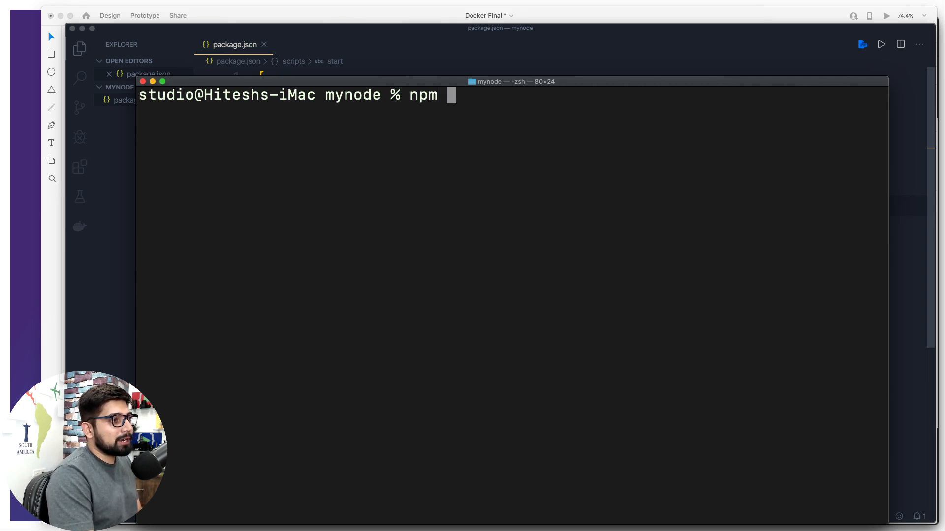
{"action": "type", "text": "install"}
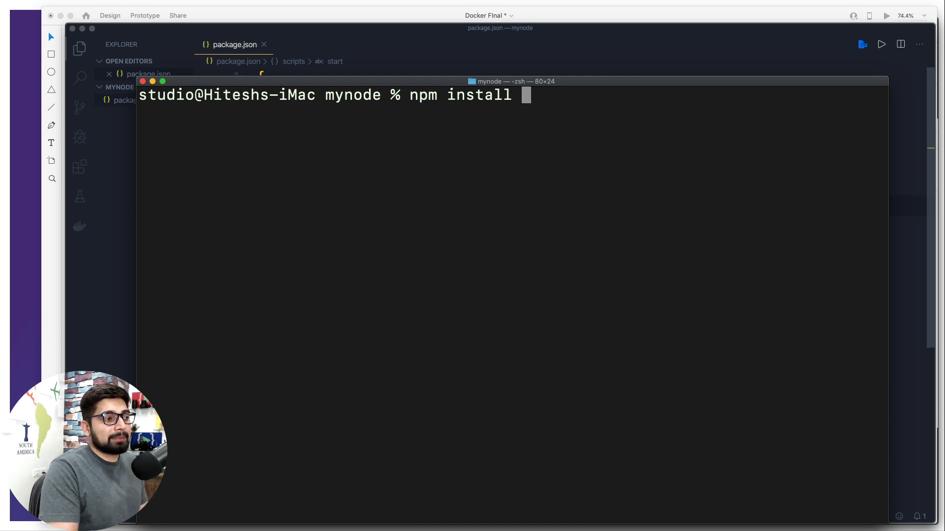
{"action": "type", "text": "exp"}
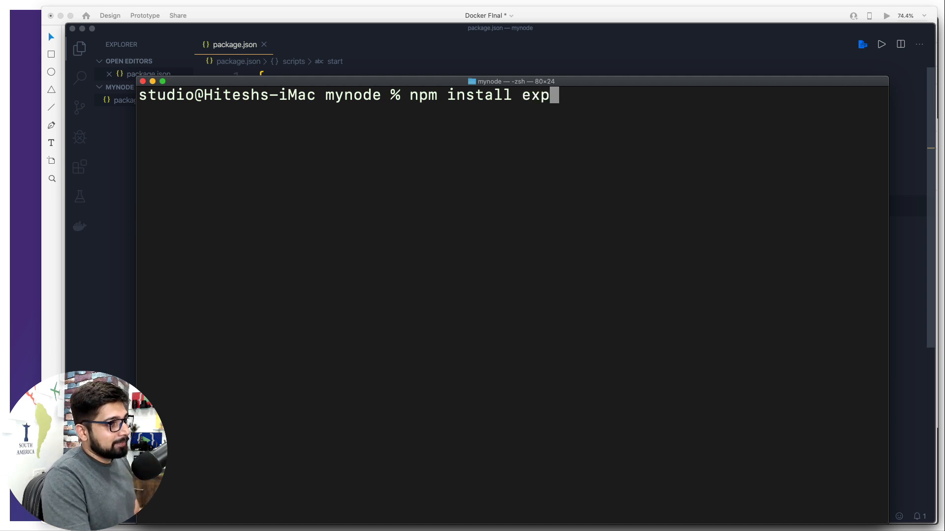
{"action": "type", "text": "ress"}
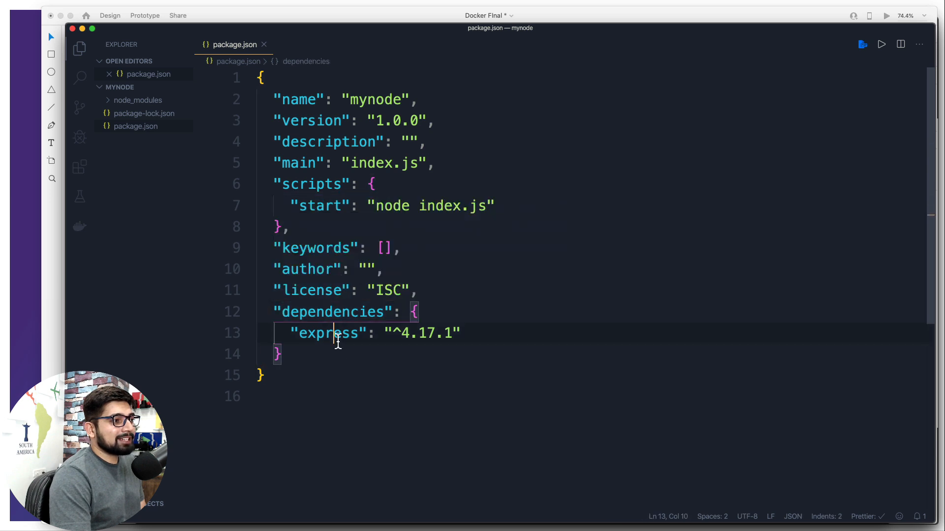
{"action": "double_click", "coordinate": [326, 333]}
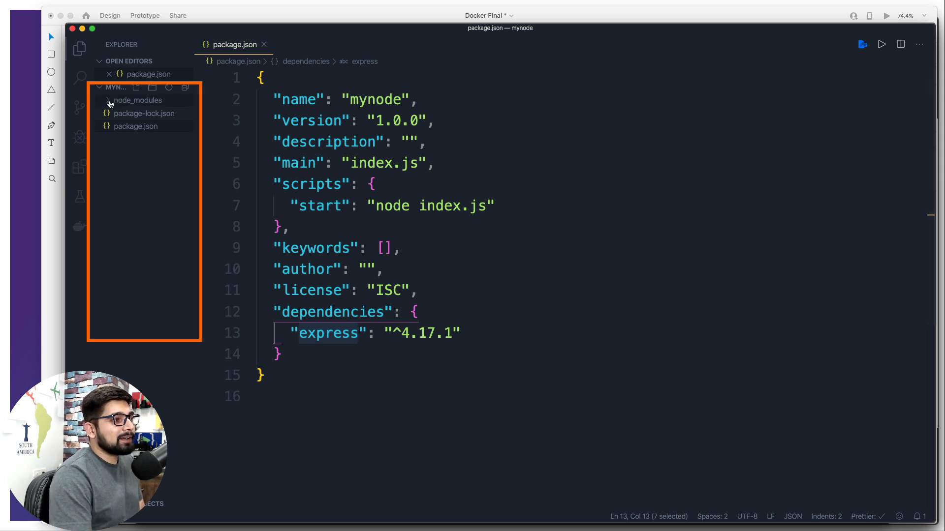
{"action": "left_click", "coordinate": [138, 101]}
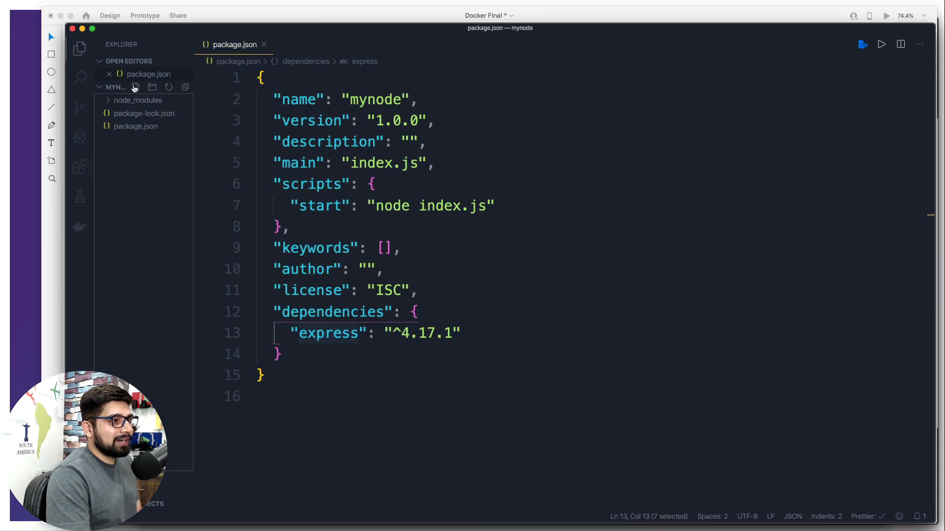
Create an empty index.js file in the mynode project, then switch back to the Adobe XD diagram.
{"action": "left_click", "coordinate": [135, 86]}
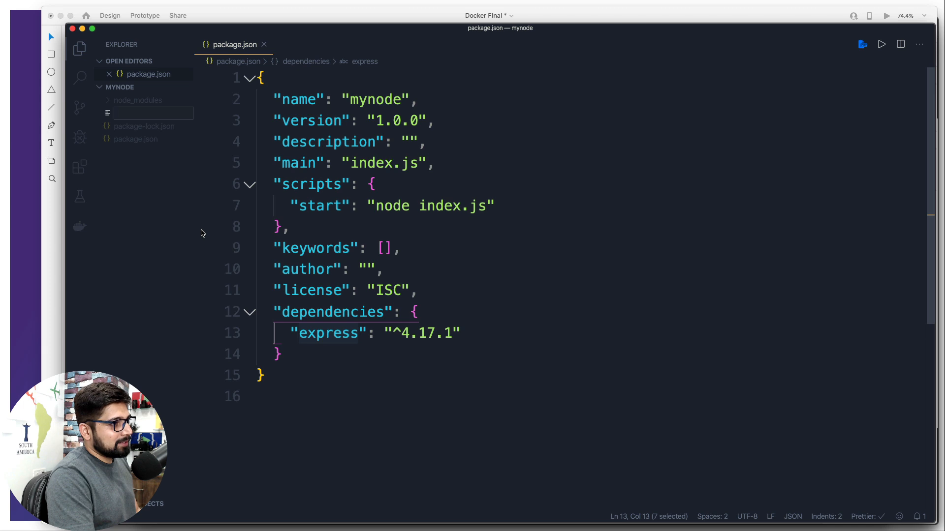
{"action": "type", "text": "index.j"}
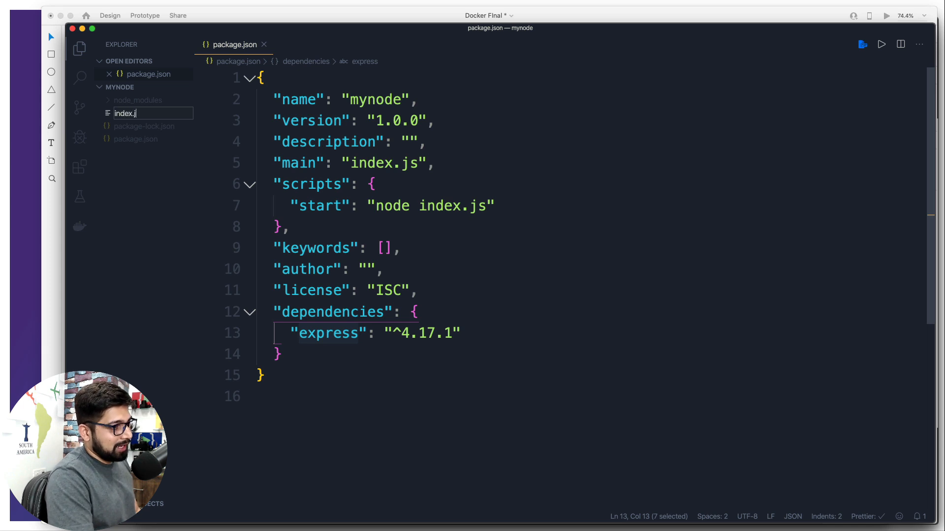
{"action": "key", "text": "Enter"}
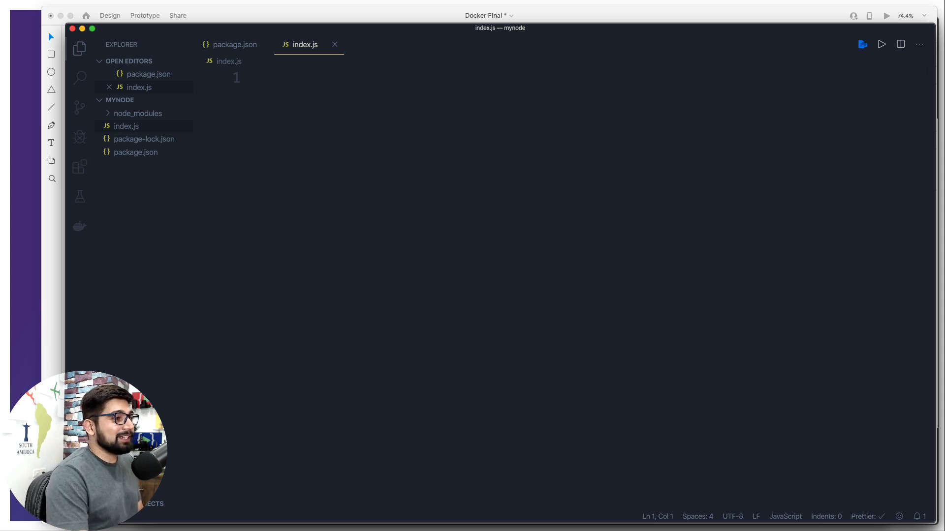
{"action": "left_click", "coordinate": [109, 15]}
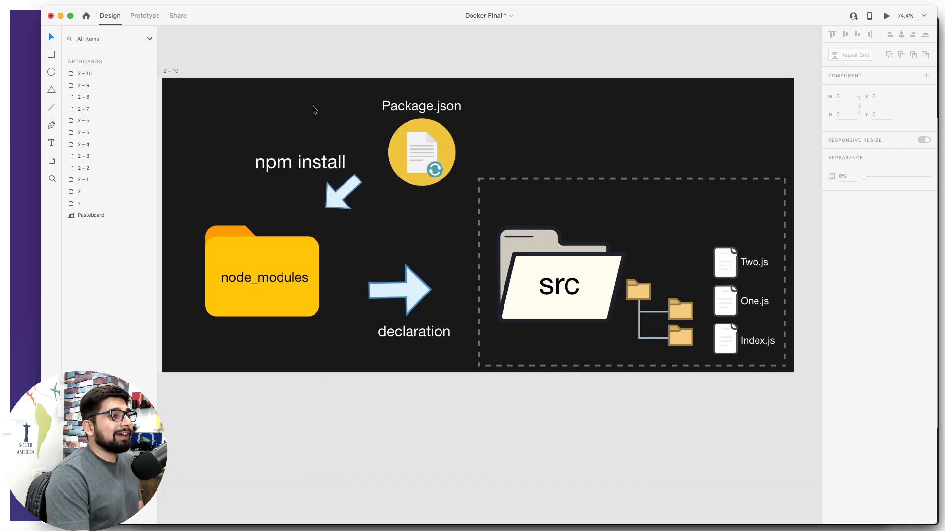
{"action": "mouse_move", "coordinate": [361, 396]}
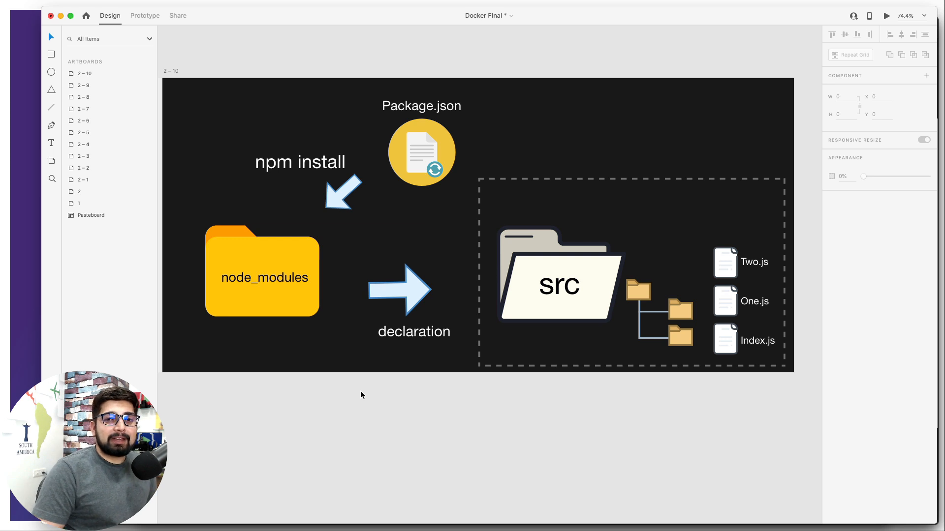